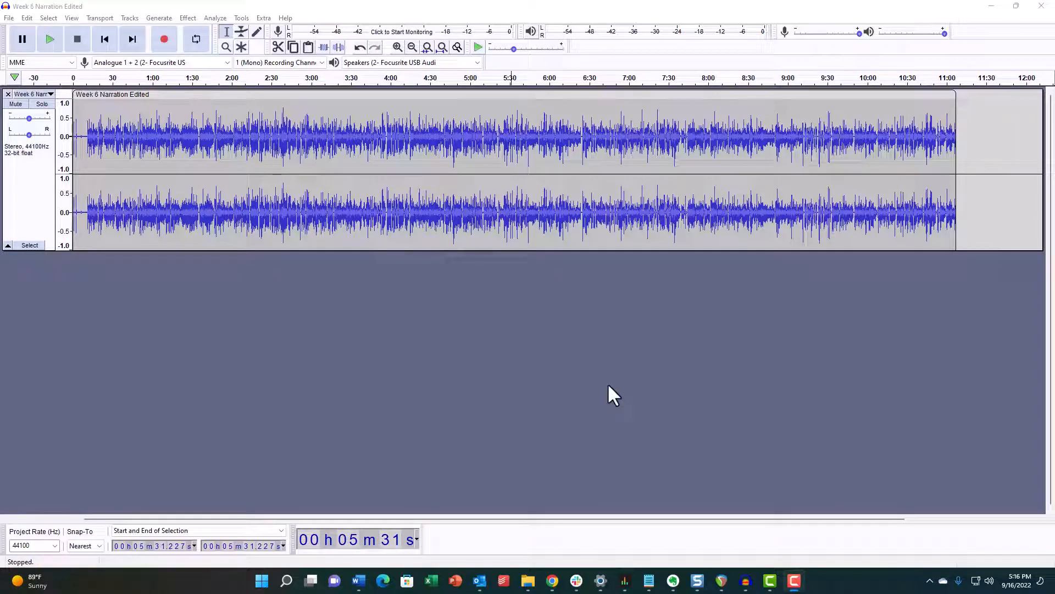
mouse_move(545, 320)
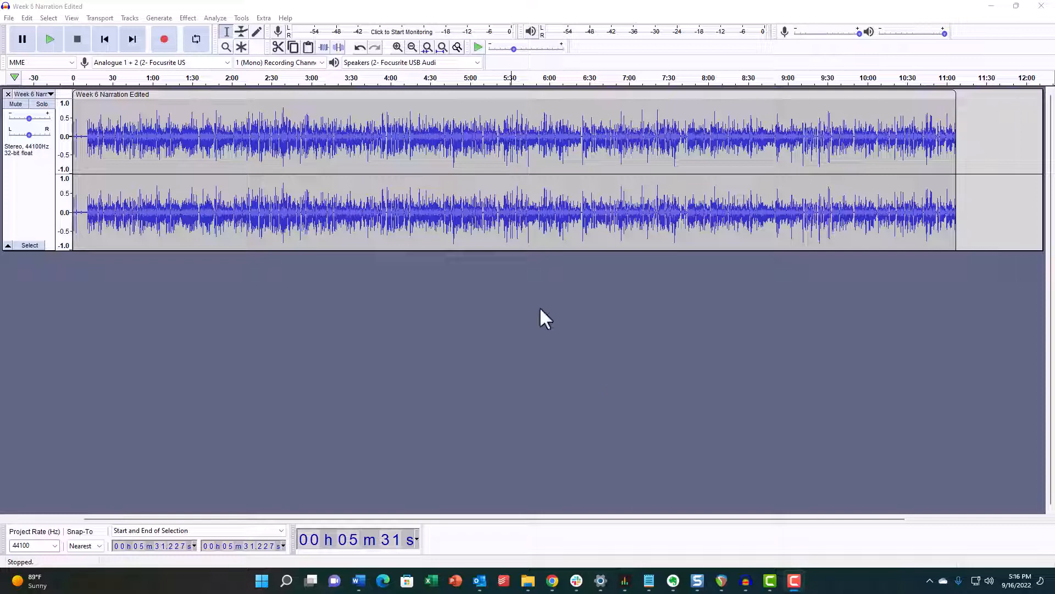
mouse_move(750, 577)
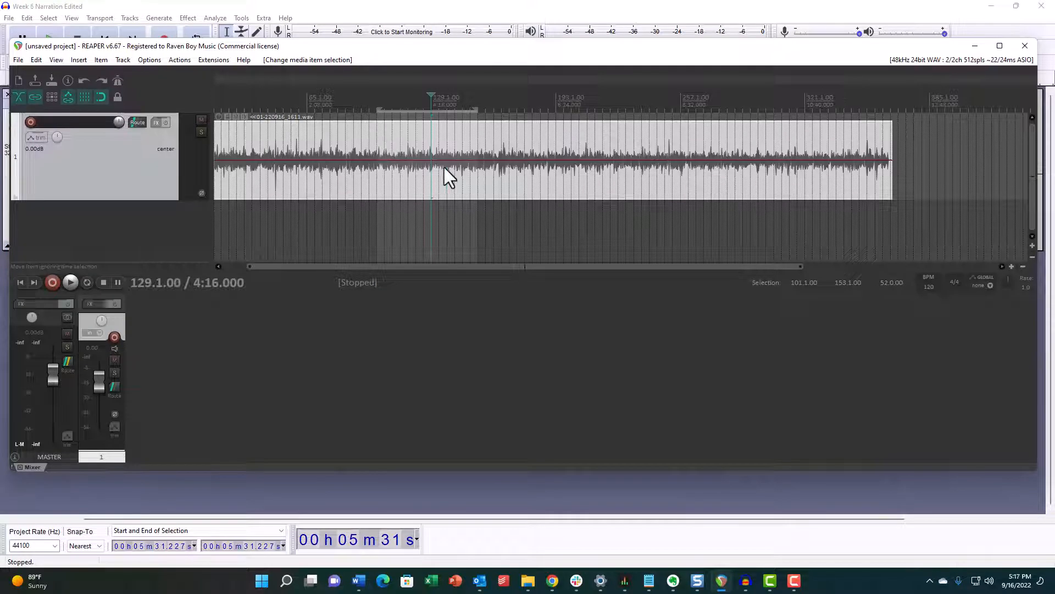
mouse_move(433, 177)
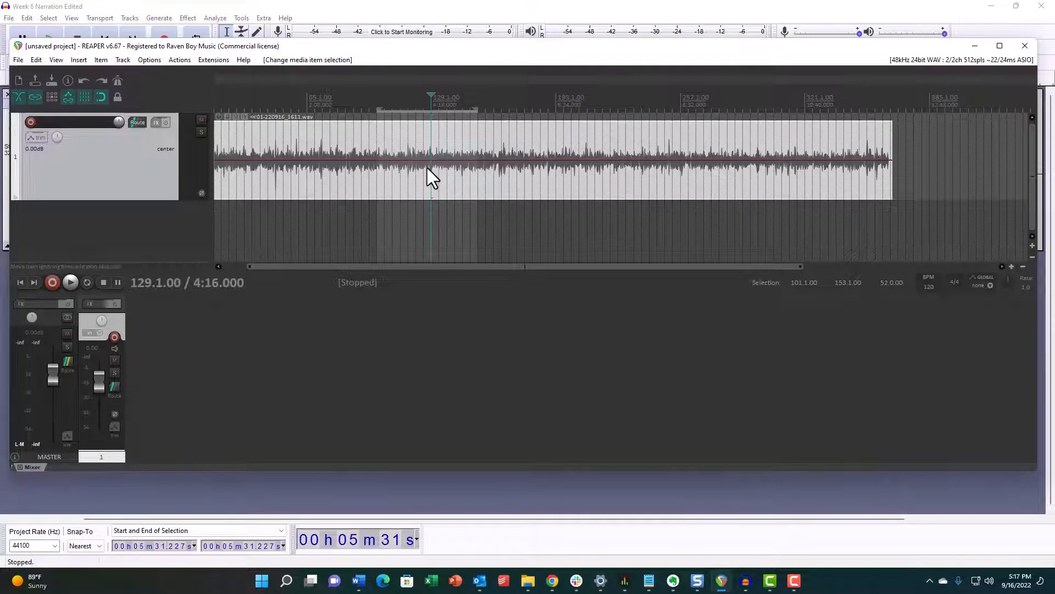
In REAPER, cut the middle narration section and slide the later clip left toward the first.
key("ctrl+x")
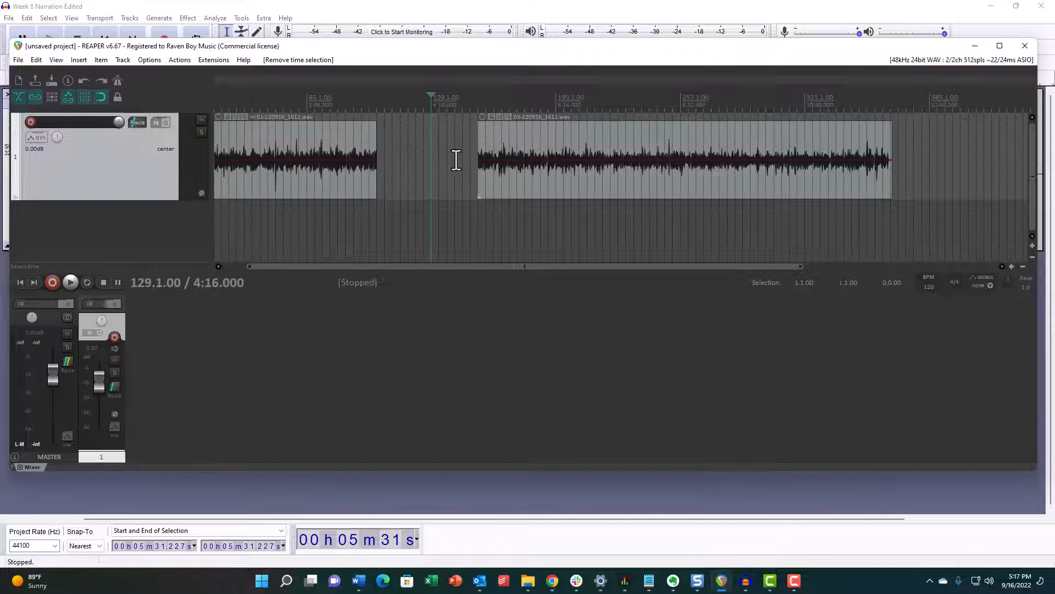
mouse_move(559, 191)
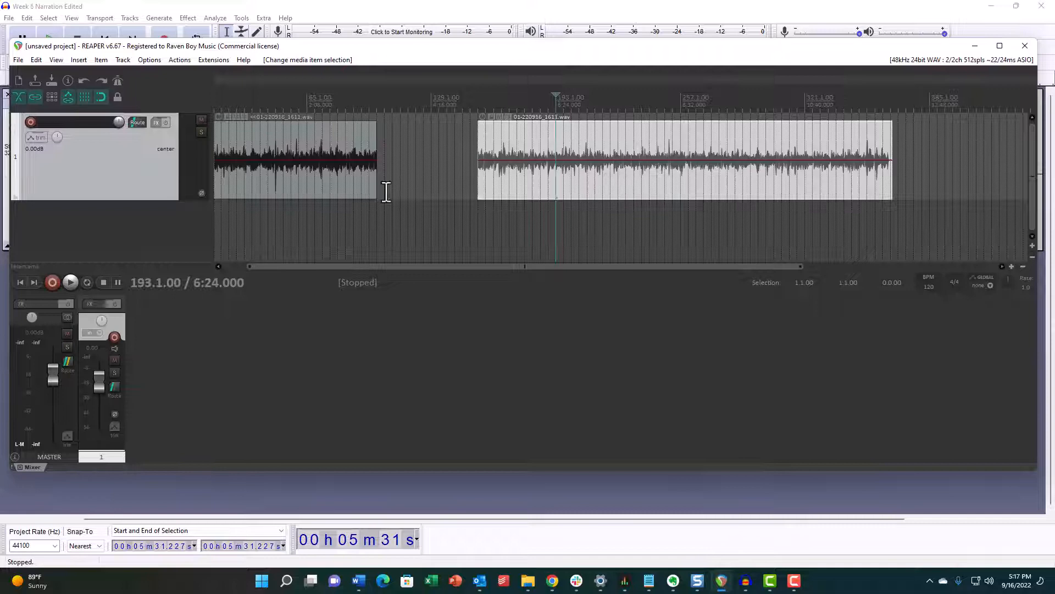
mouse_move(612, 186)
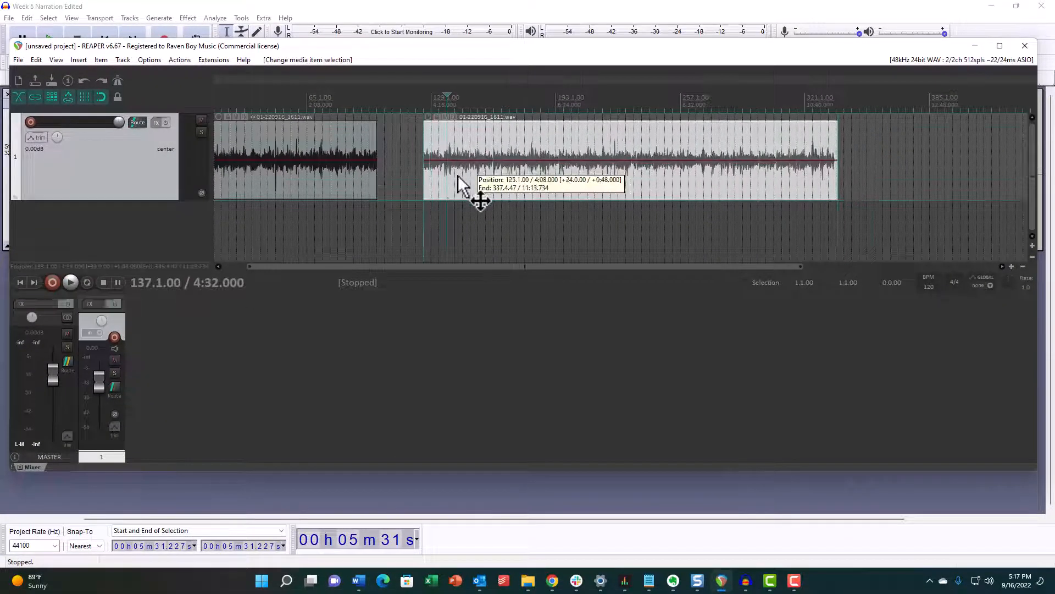
left_click_drag(462, 185, 424, 185)
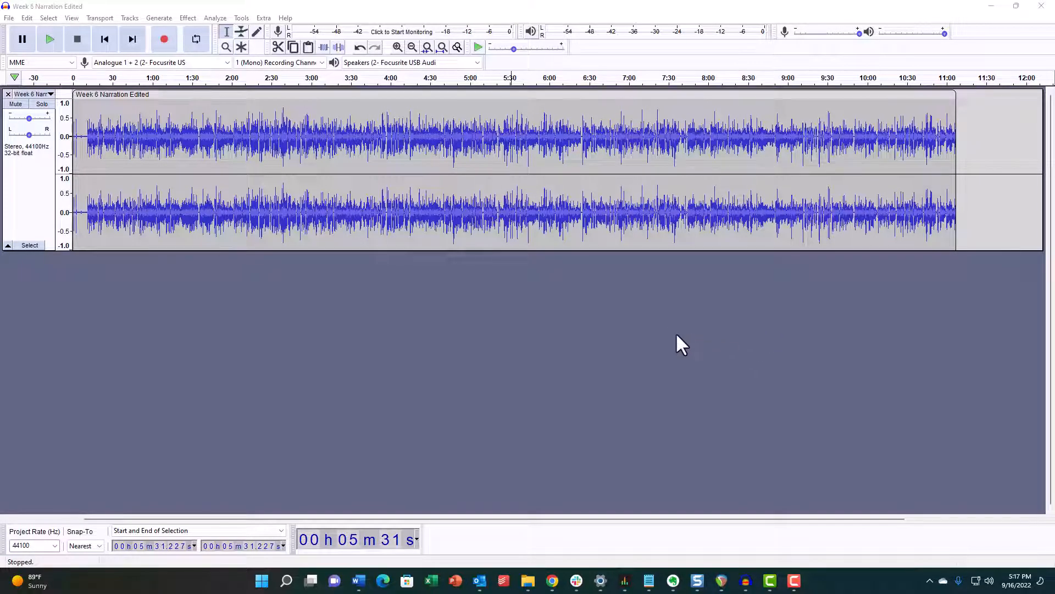
mouse_move(642, 293)
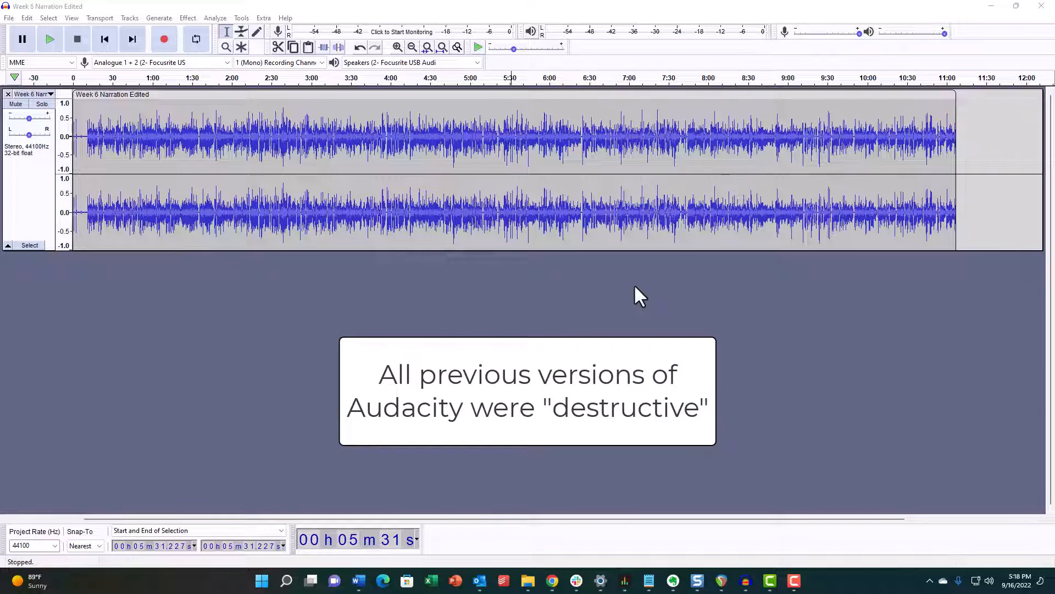
mouse_move(565, 132)
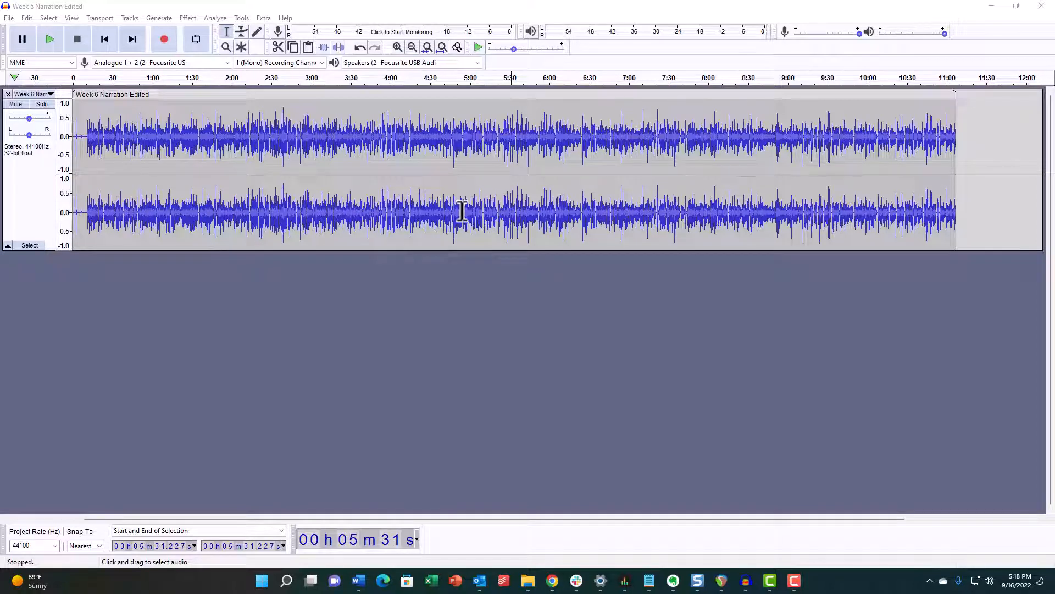
mouse_move(423, 91)
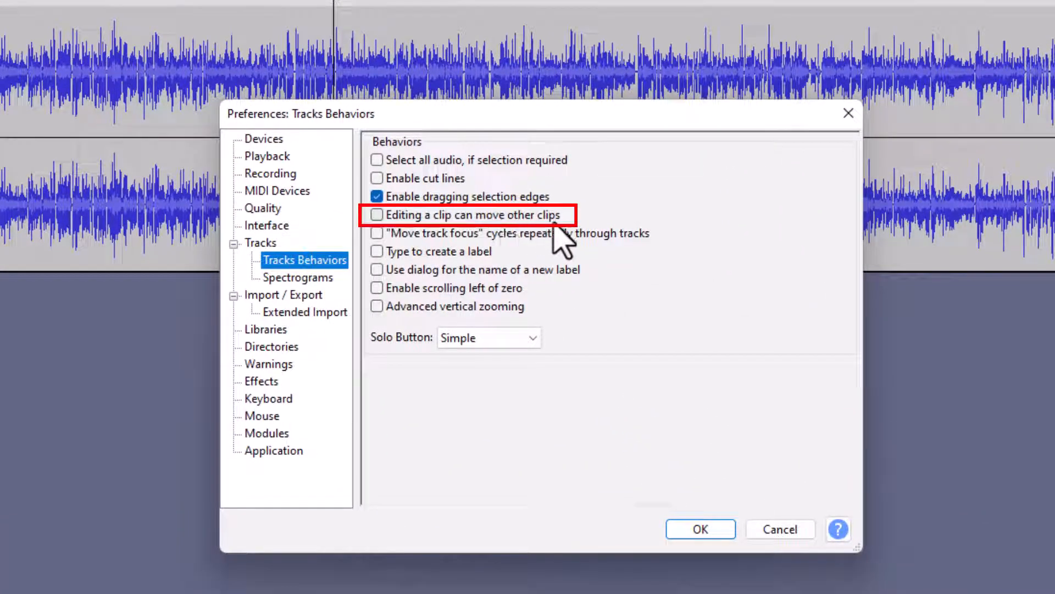
mouse_move(387, 245)
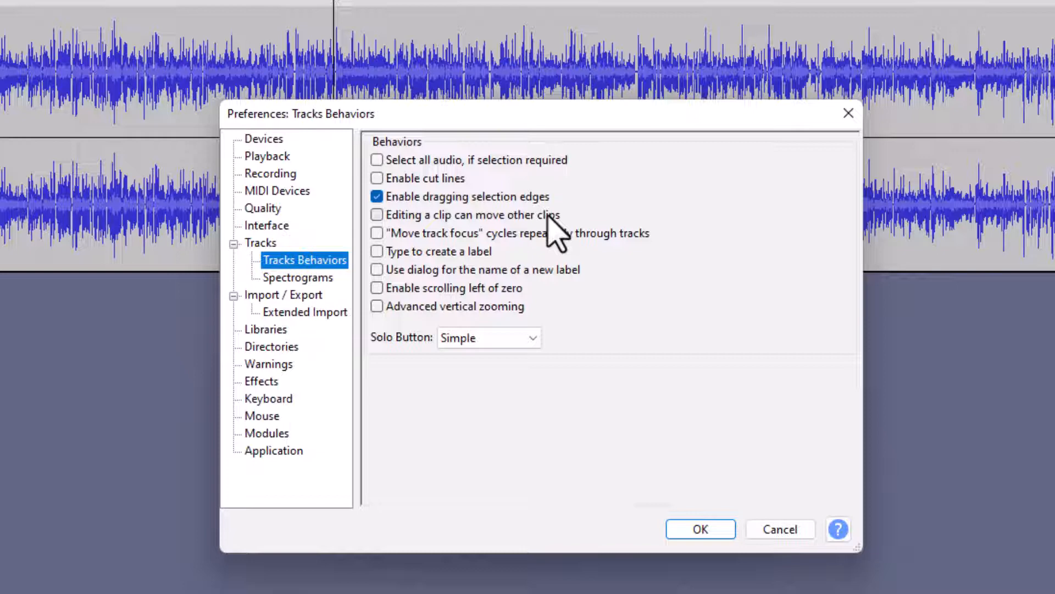
mouse_move(401, 236)
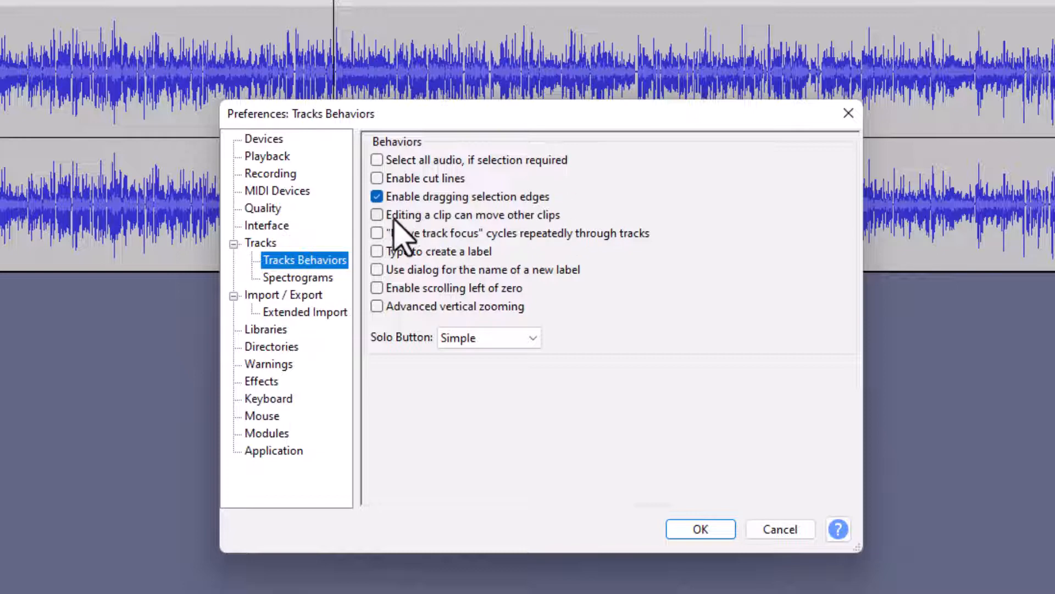
mouse_move(1037, 447)
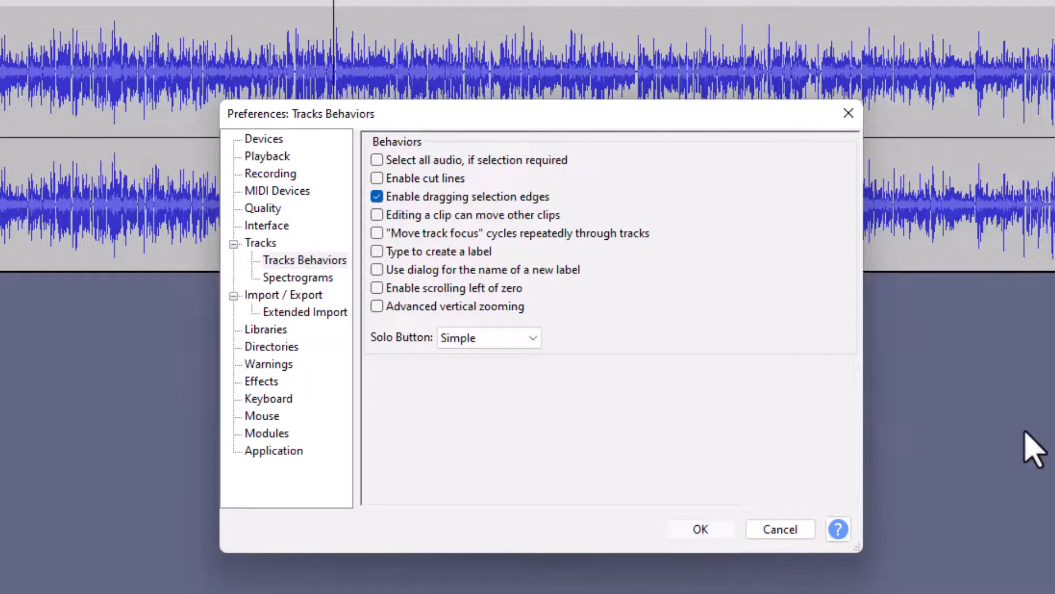
Confirm Tracks Behaviors with 'Editing a clip can move other clips' left unchecked.
left_click(700, 529)
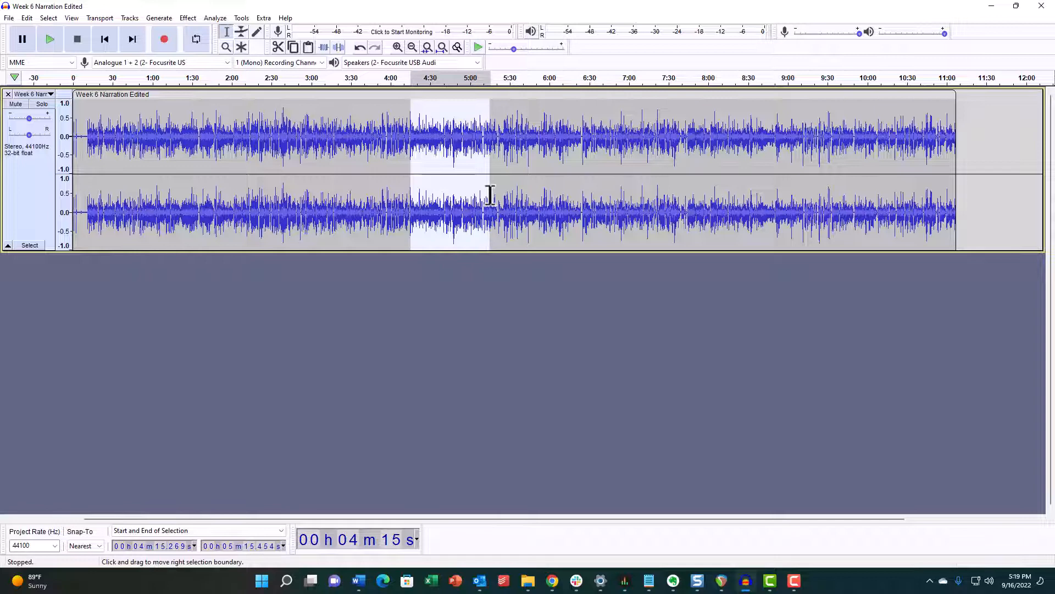
mouse_move(494, 186)
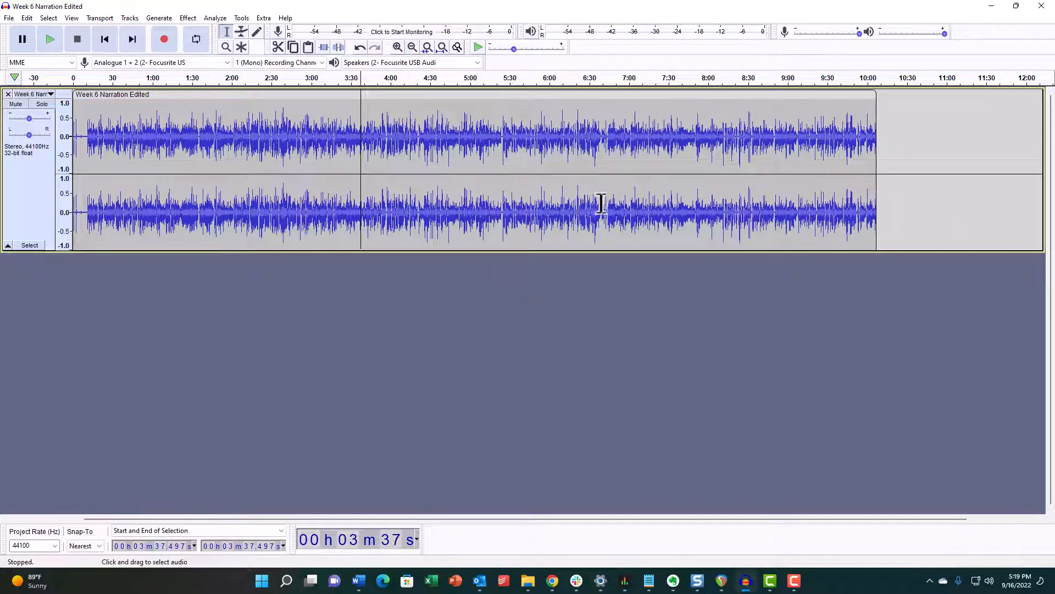
mouse_move(692, 196)
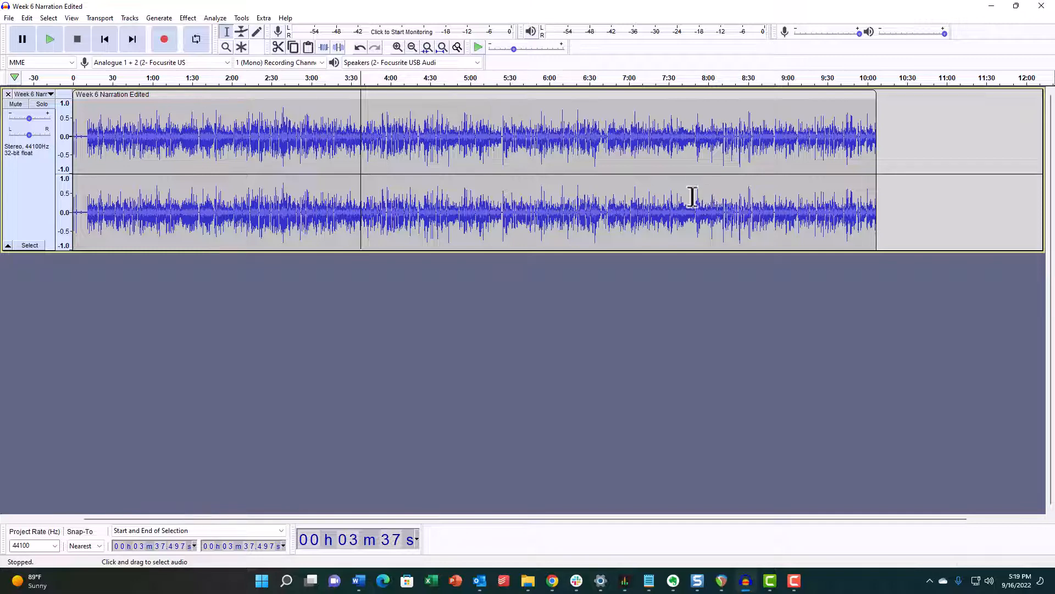
mouse_move(434, 195)
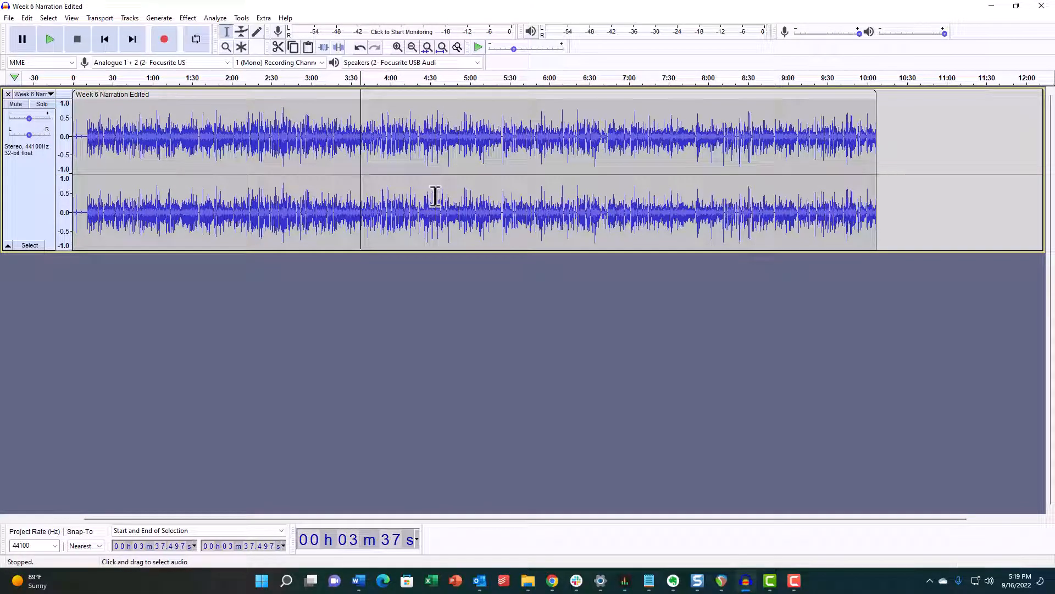
mouse_move(357, 138)
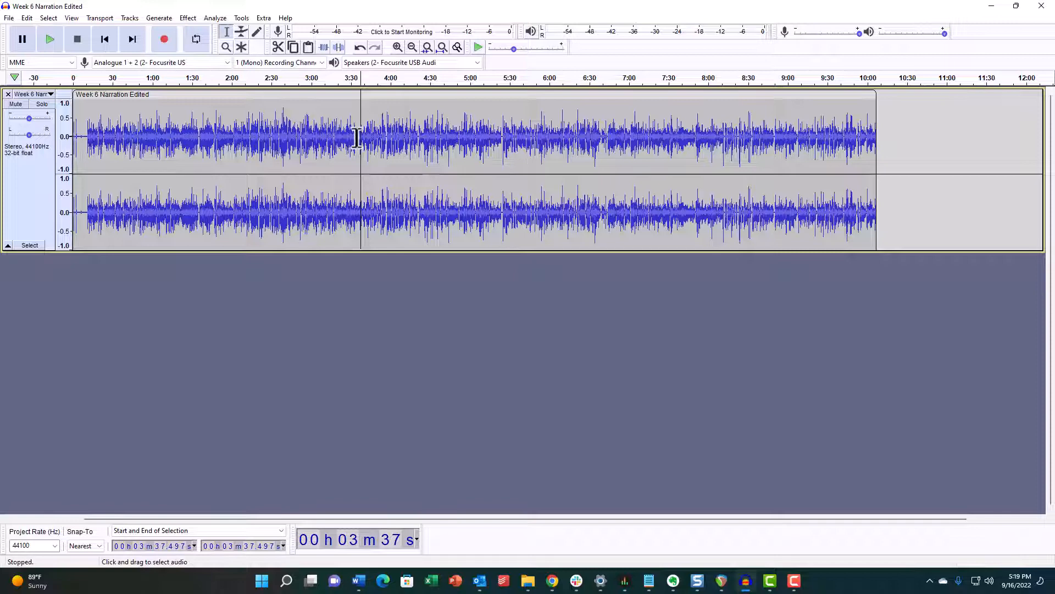
mouse_move(569, 198)
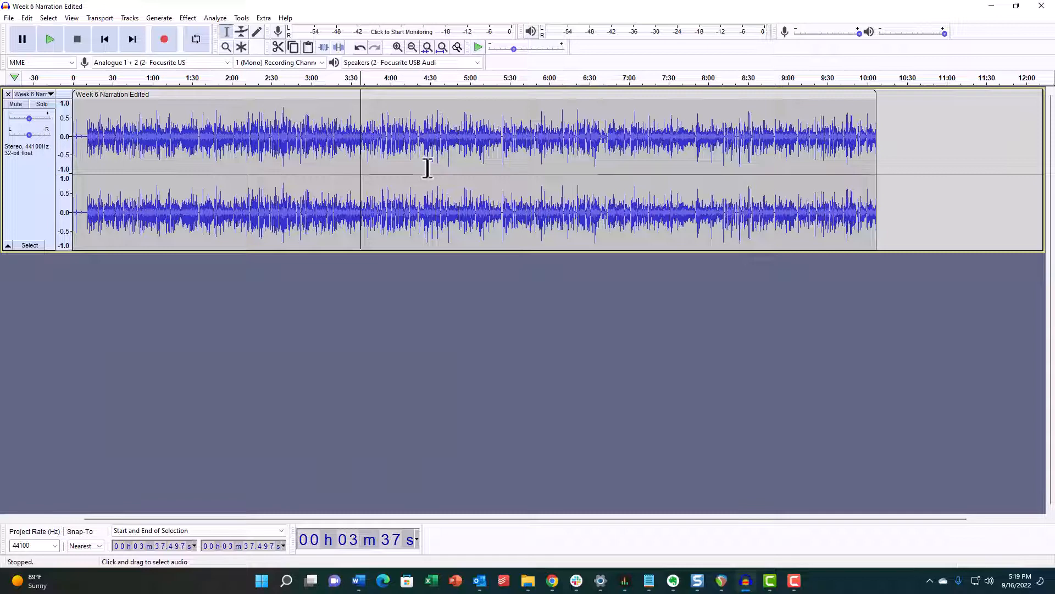
mouse_move(416, 168)
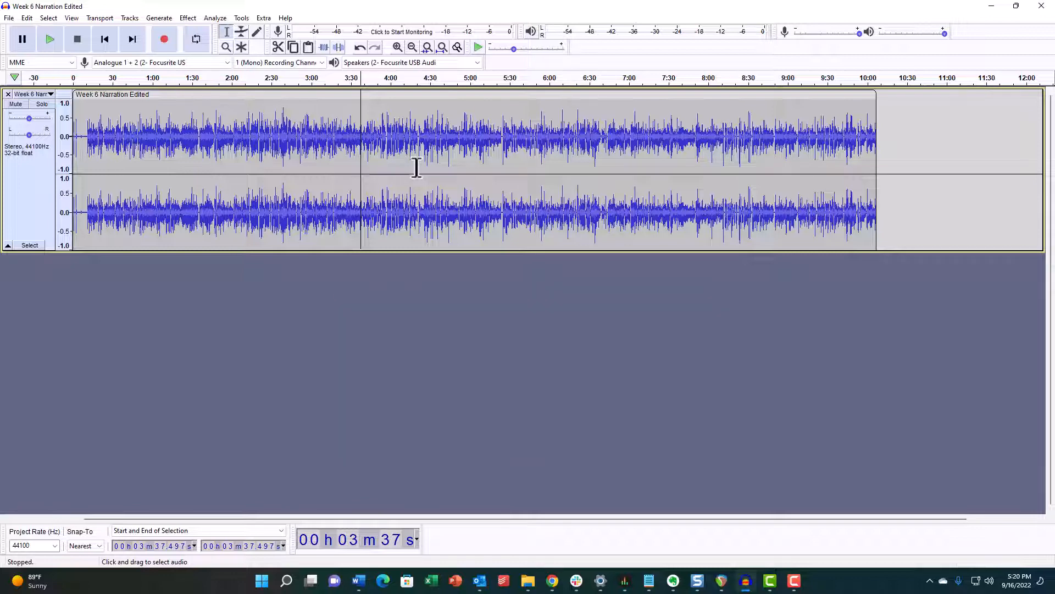
mouse_move(434, 99)
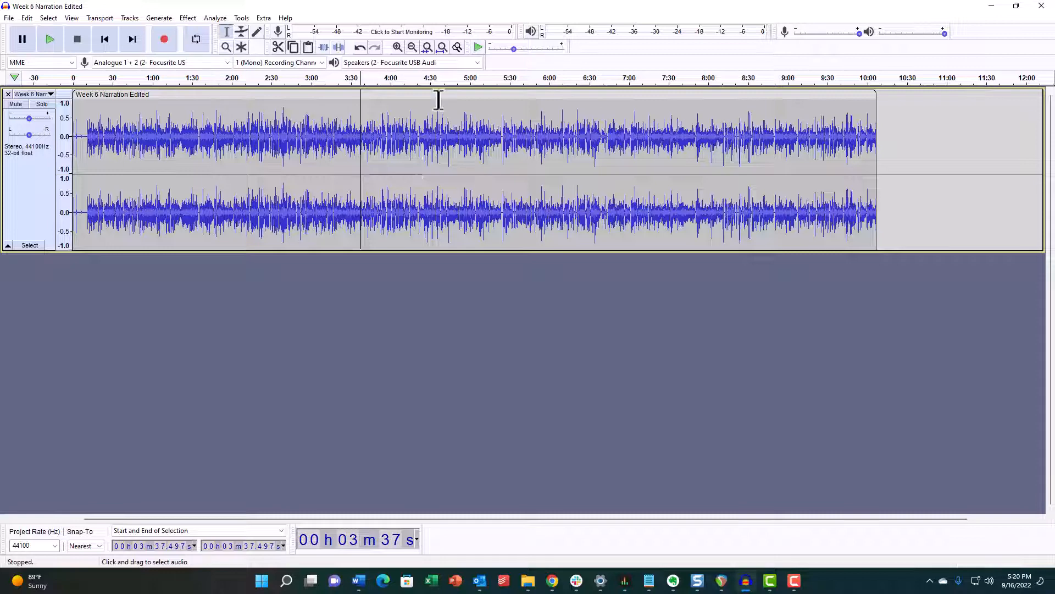
mouse_move(338, 86)
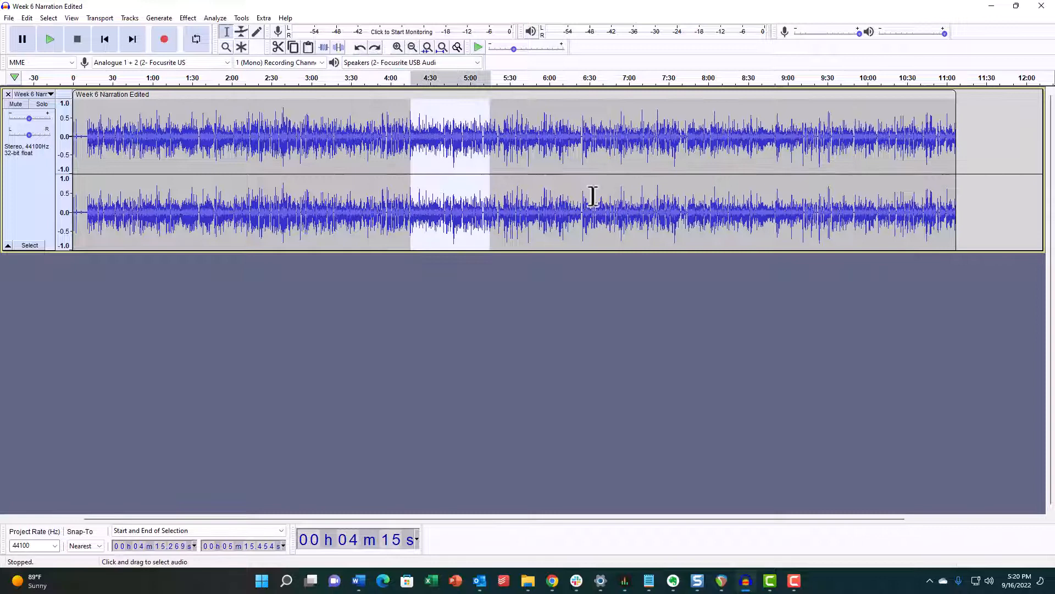
Split the narration at 3:56 and 4:54, then delete the middle clip, leaving a gap.
left_click(600, 168)
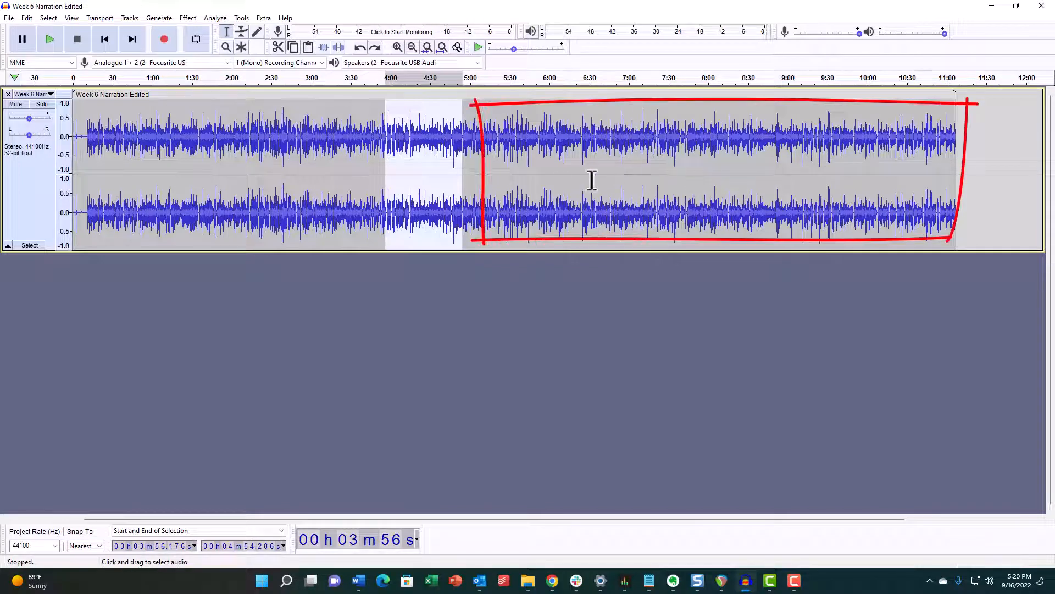
mouse_move(641, 186)
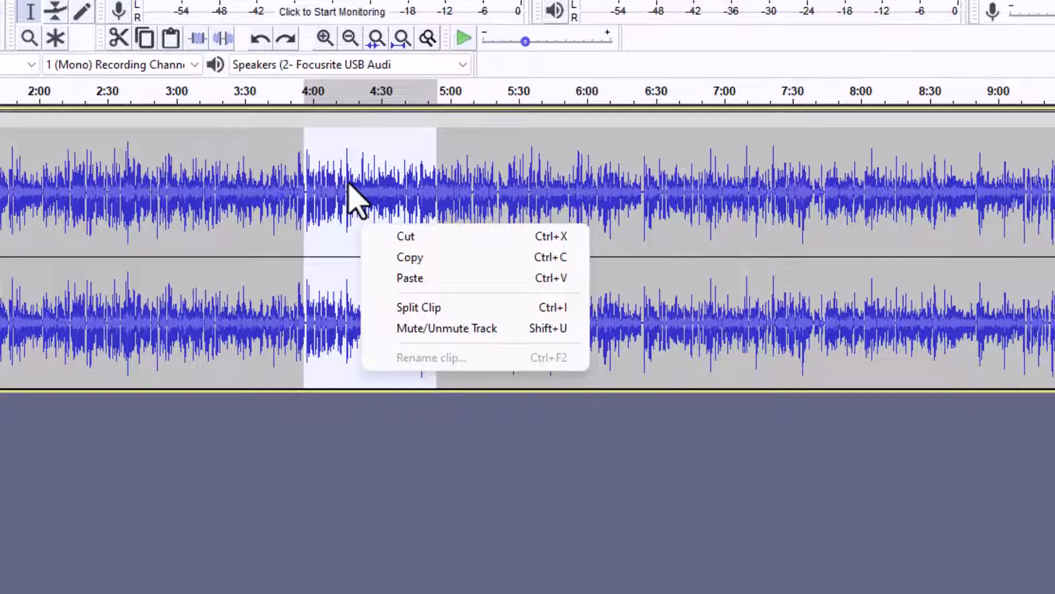
mouse_move(417, 306)
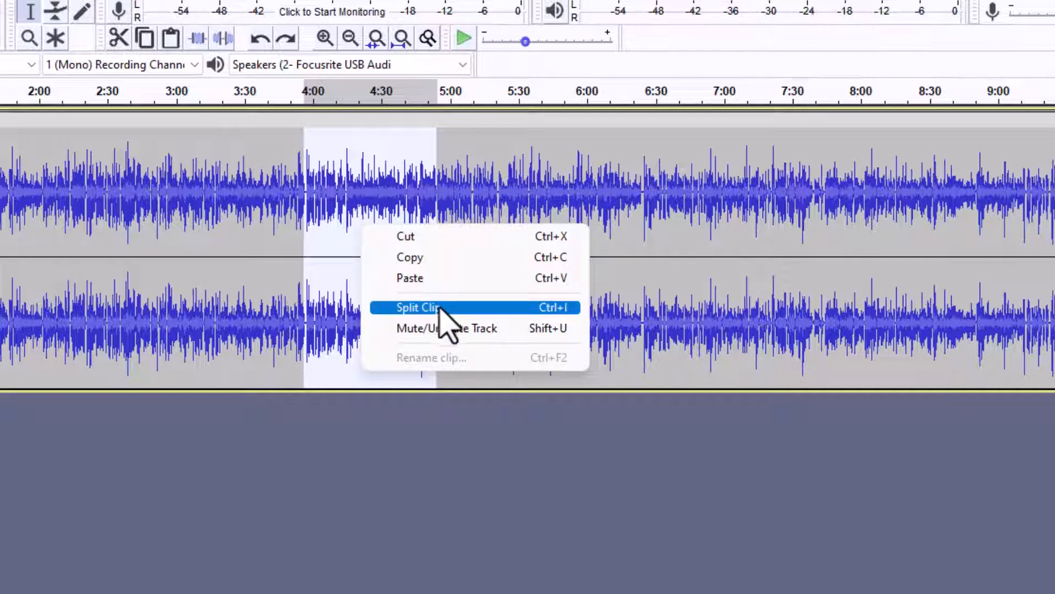
left_click(418, 306)
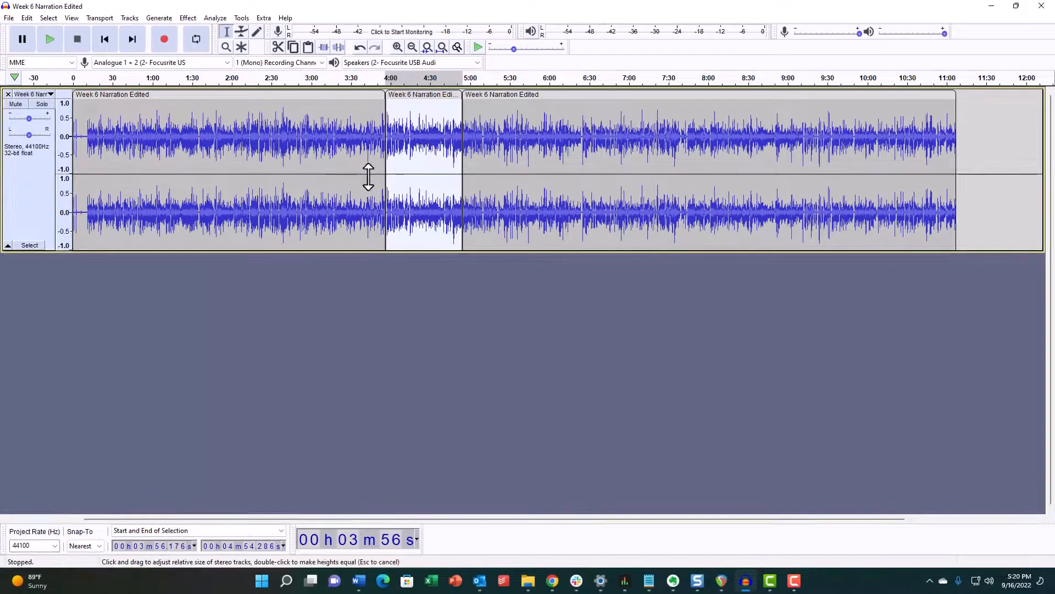
mouse_move(318, 185)
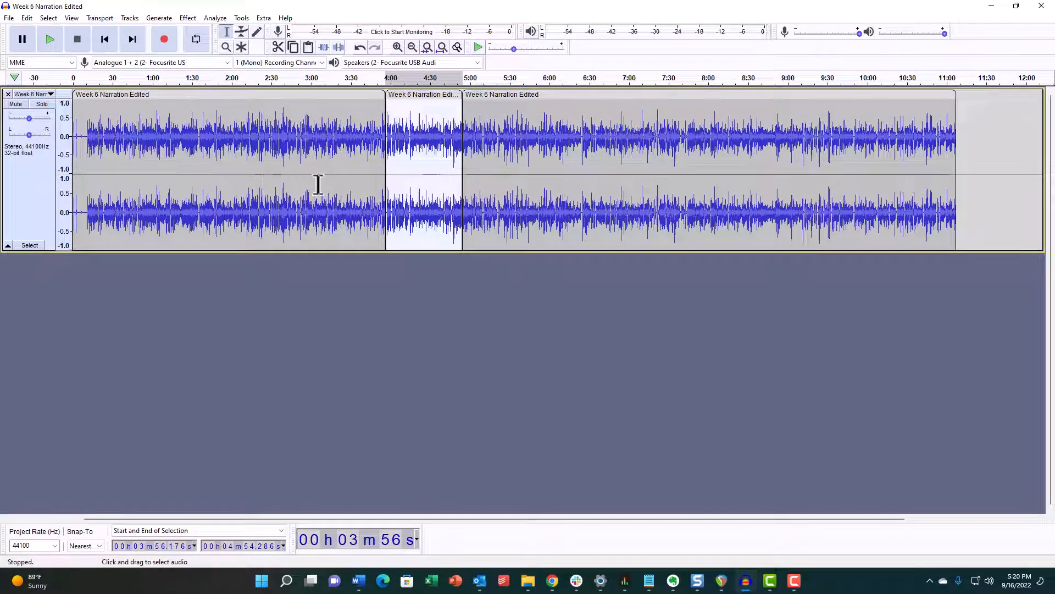
mouse_move(770, 290)
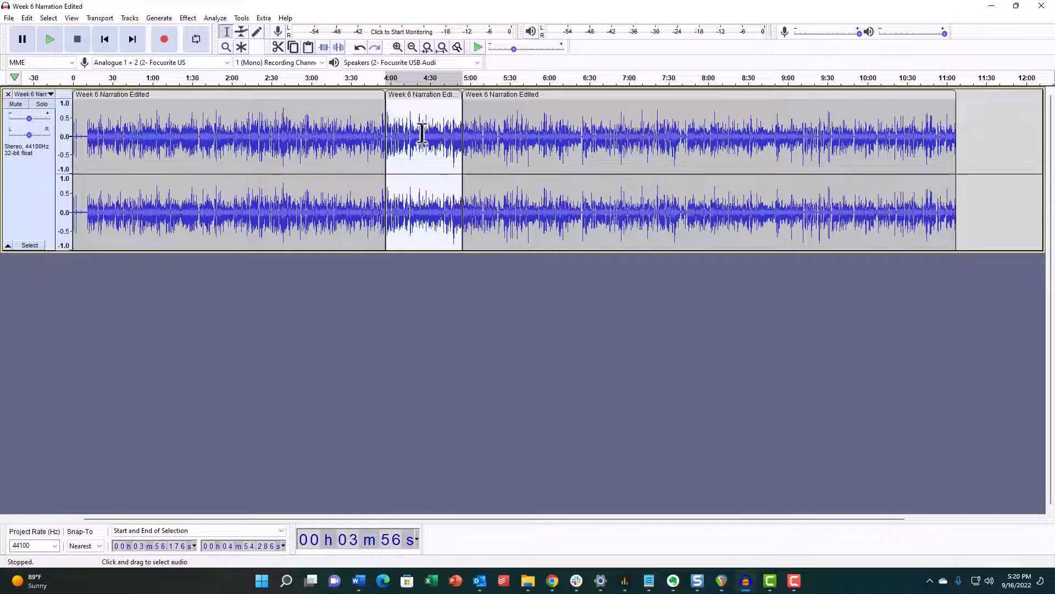
mouse_move(443, 101)
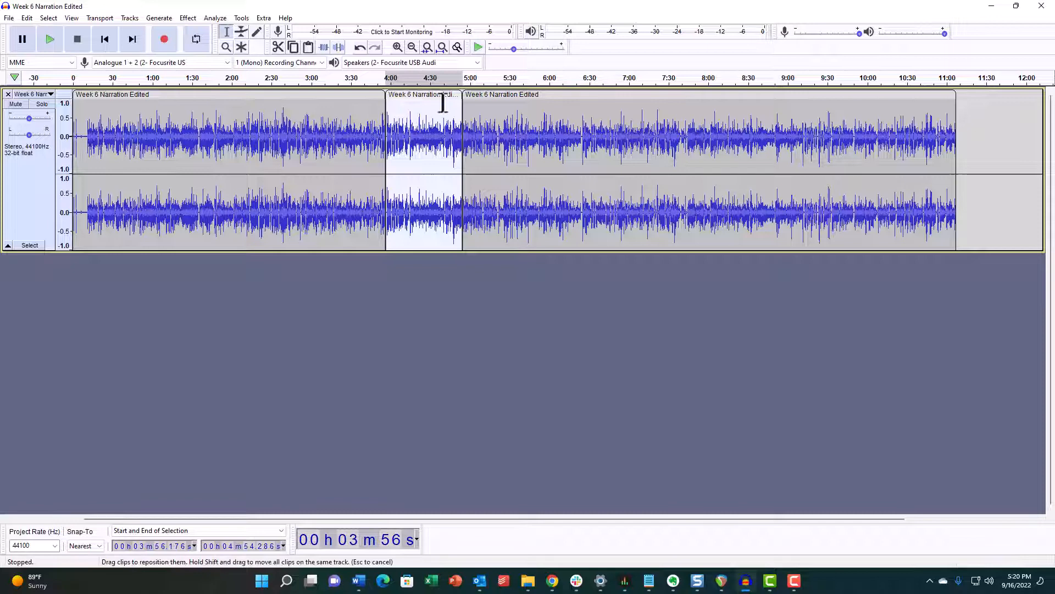
key("Delete")
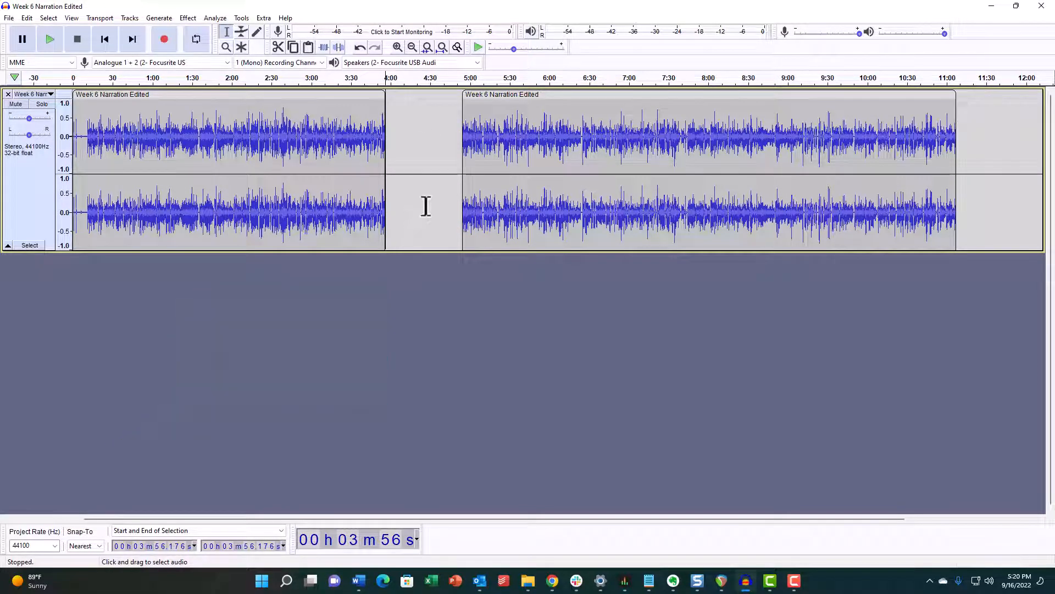
mouse_move(498, 188)
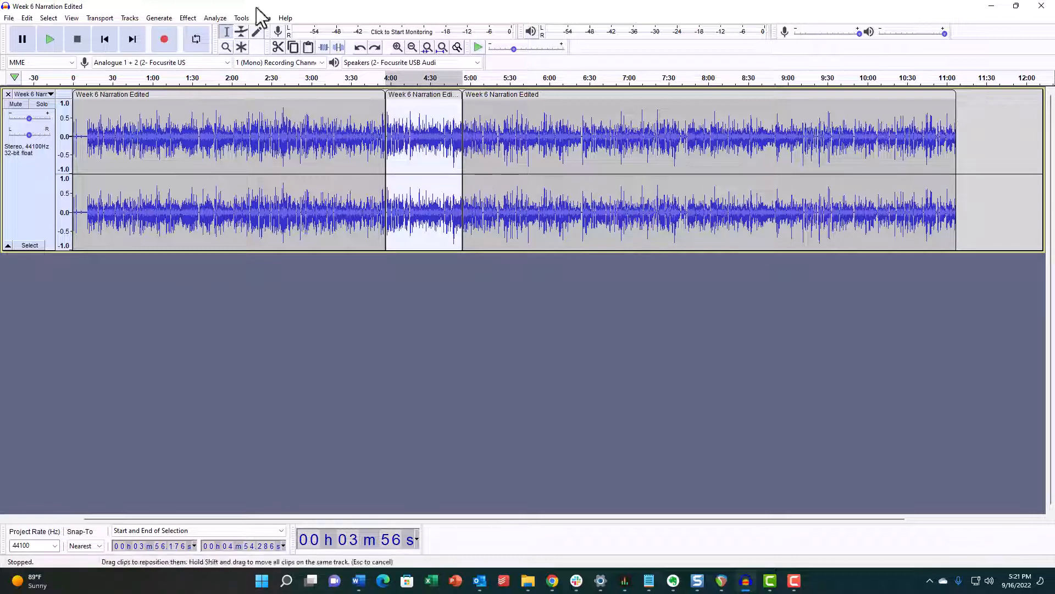
Turn on 'Editing a clip can move other clips' in Tracks Behaviors preferences.
left_click(26, 18)
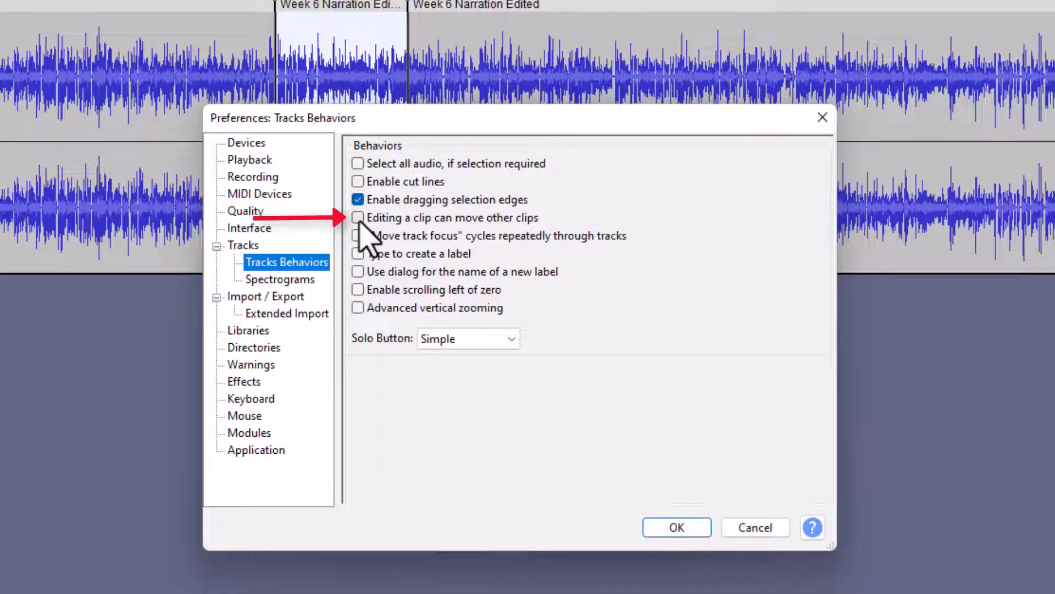
left_click(357, 218)
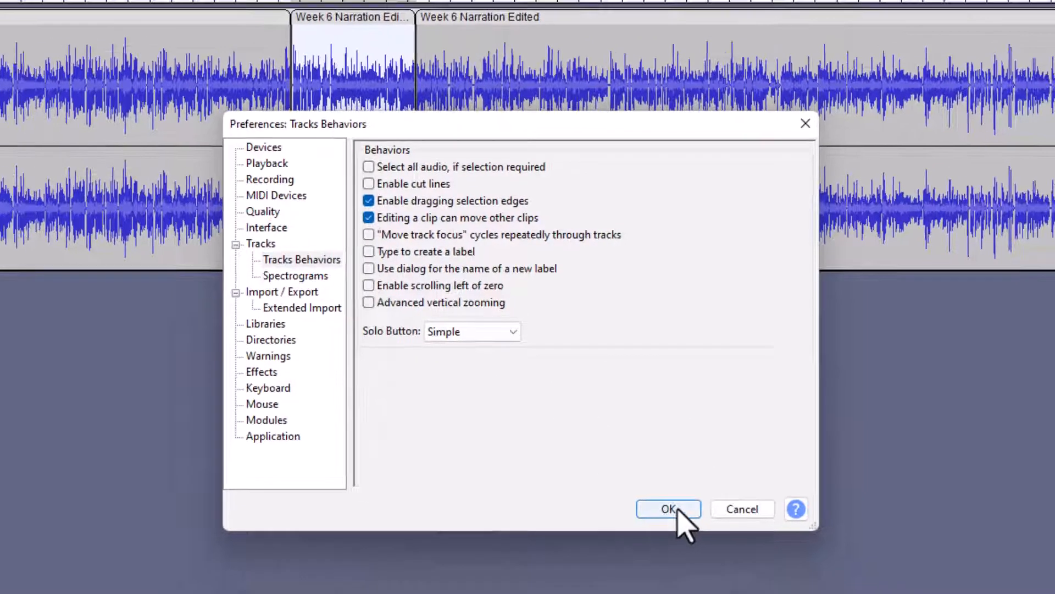
left_click(668, 509)
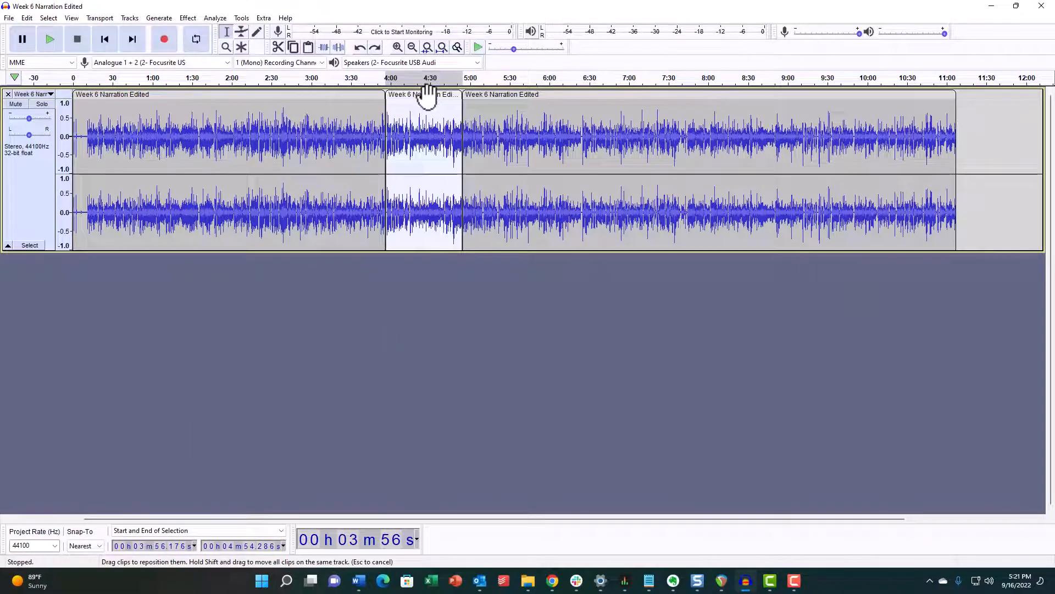
mouse_move(480, 128)
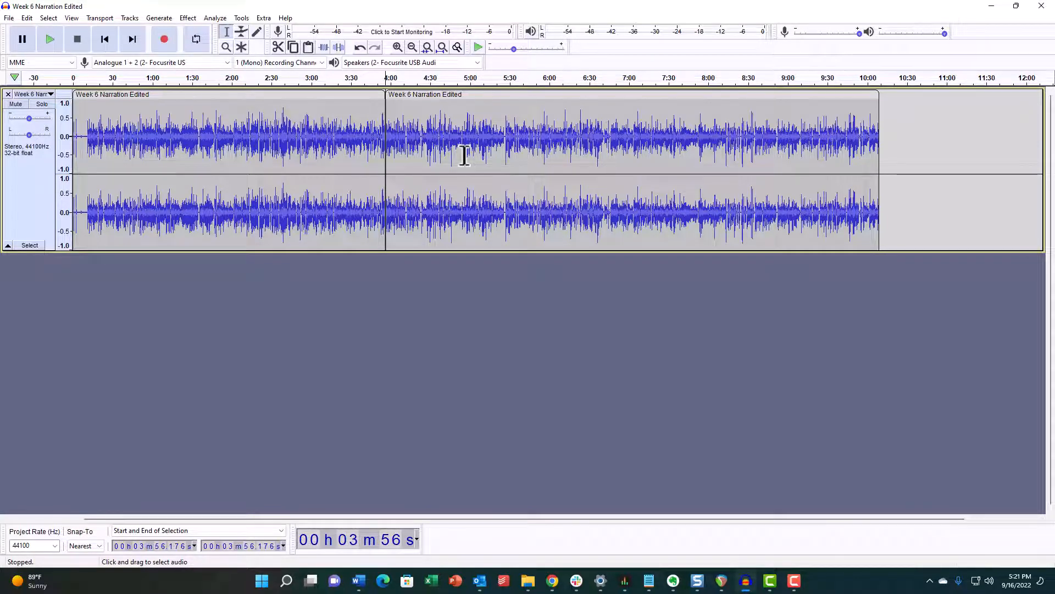
mouse_move(477, 131)
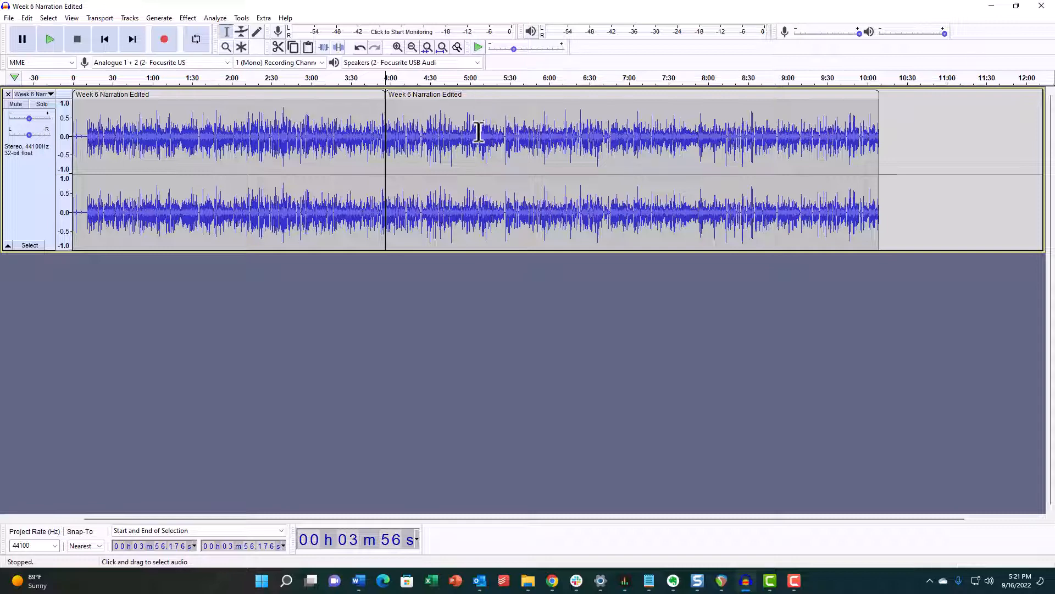
Extend the second clip's start back to meet the first clip near 3:56.
right_click(478, 131)
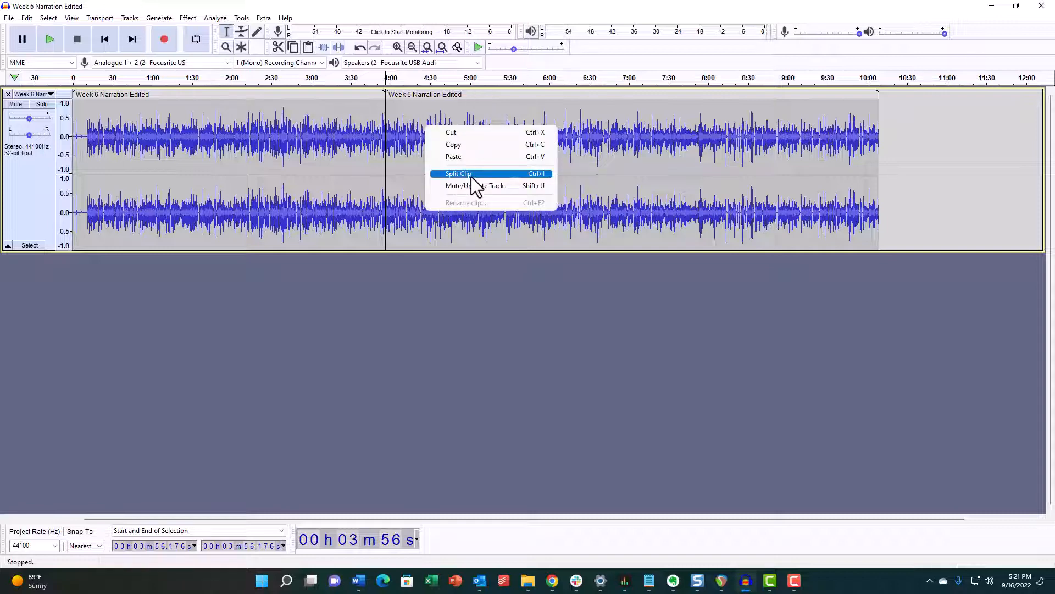
mouse_move(523, 311)
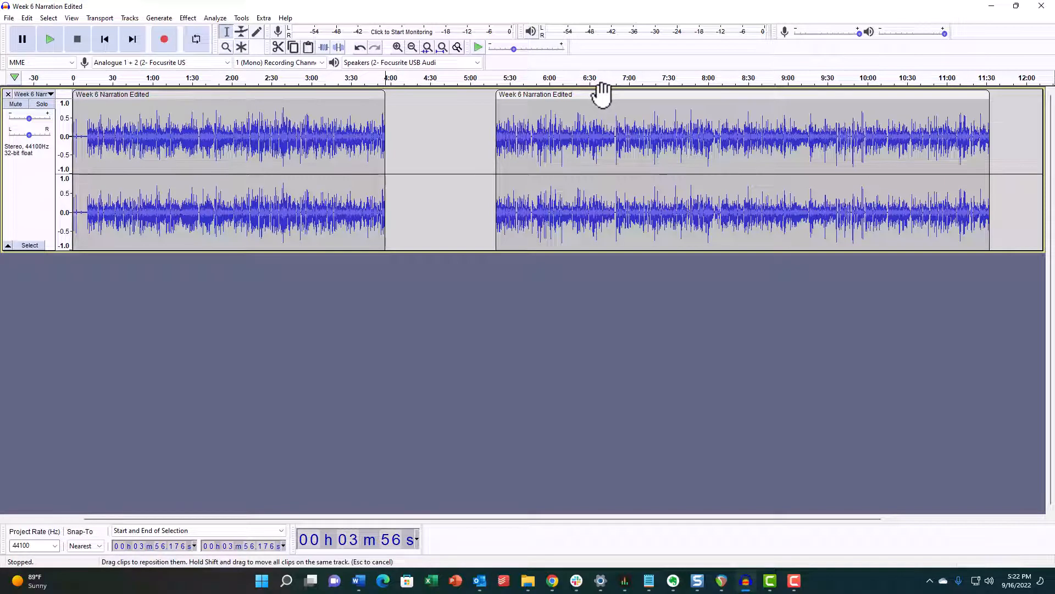
mouse_move(500, 103)
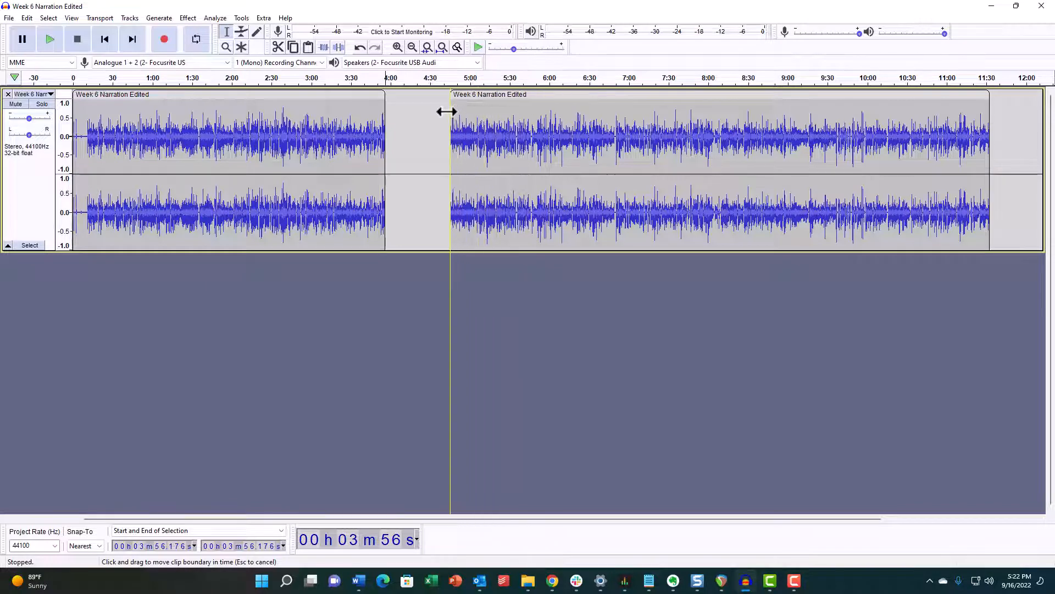
left_click_drag(446, 121, 386, 121)
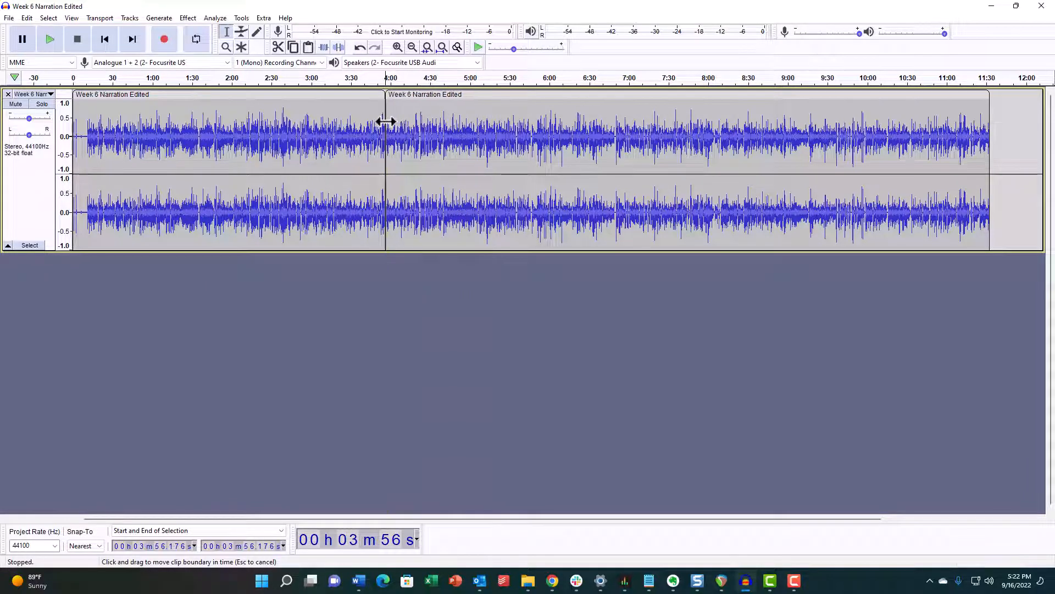
mouse_move(511, 209)
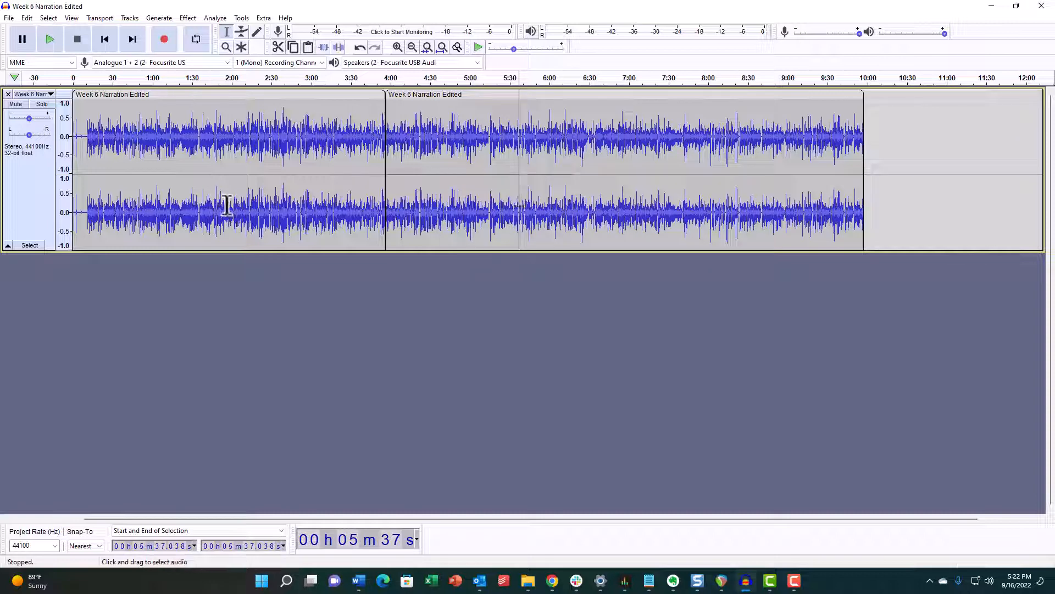
mouse_move(9, 301)
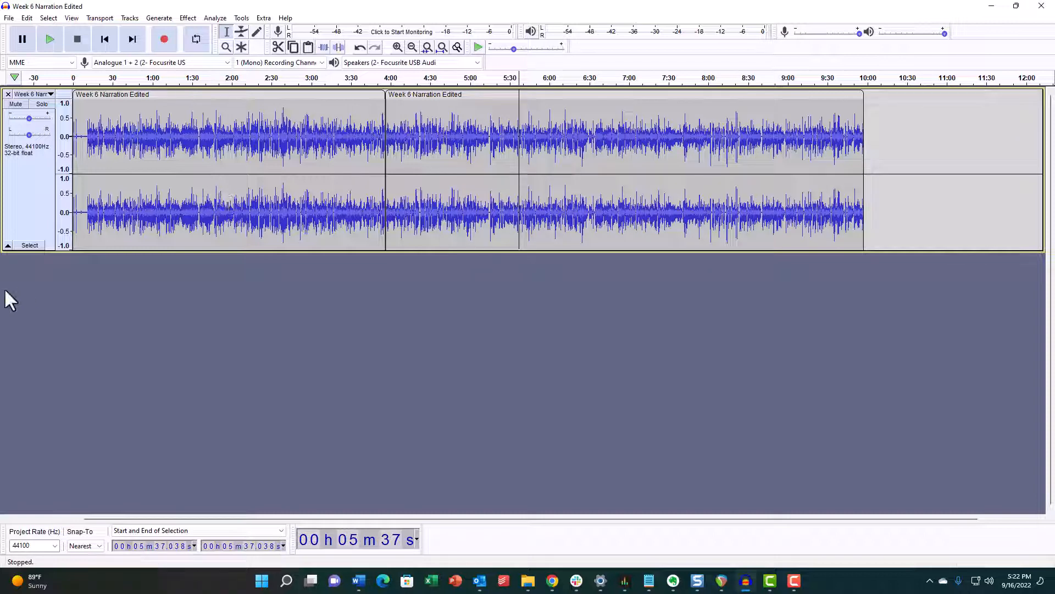